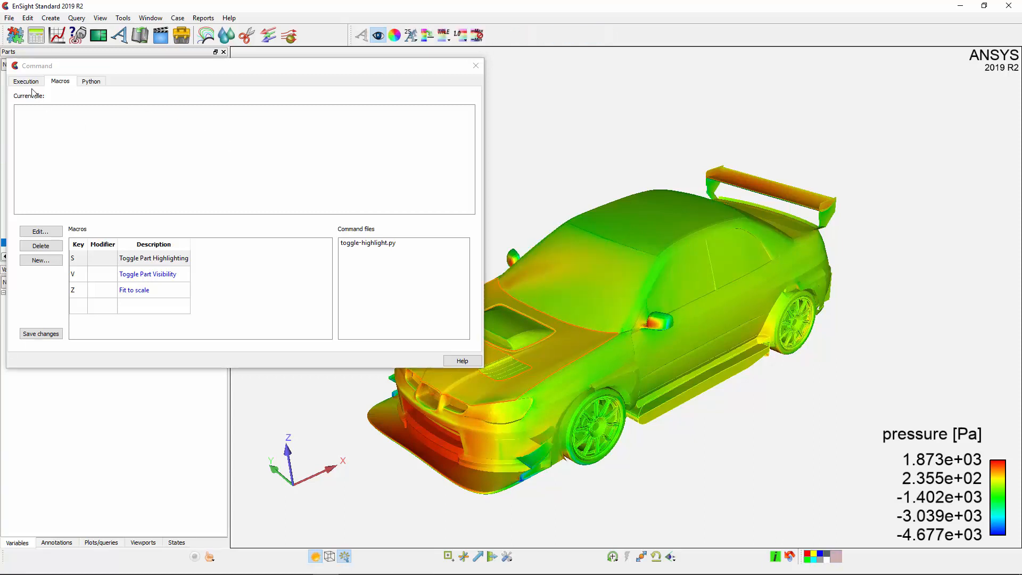
# Put the save_image command history into a new Python file and convert it to native ensight.file calls
pyautogui.click(26, 81)
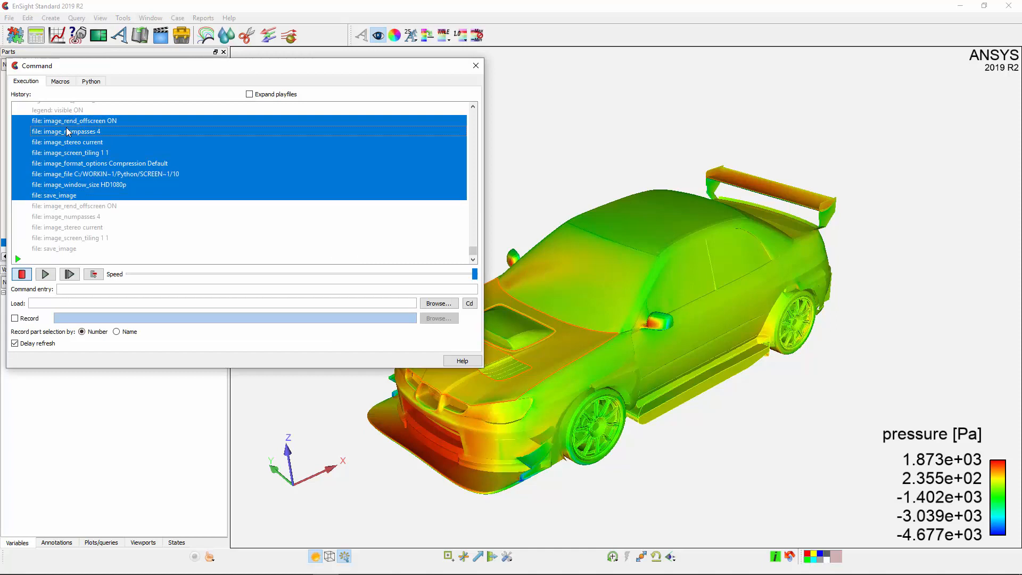
pyautogui.click(90, 81)
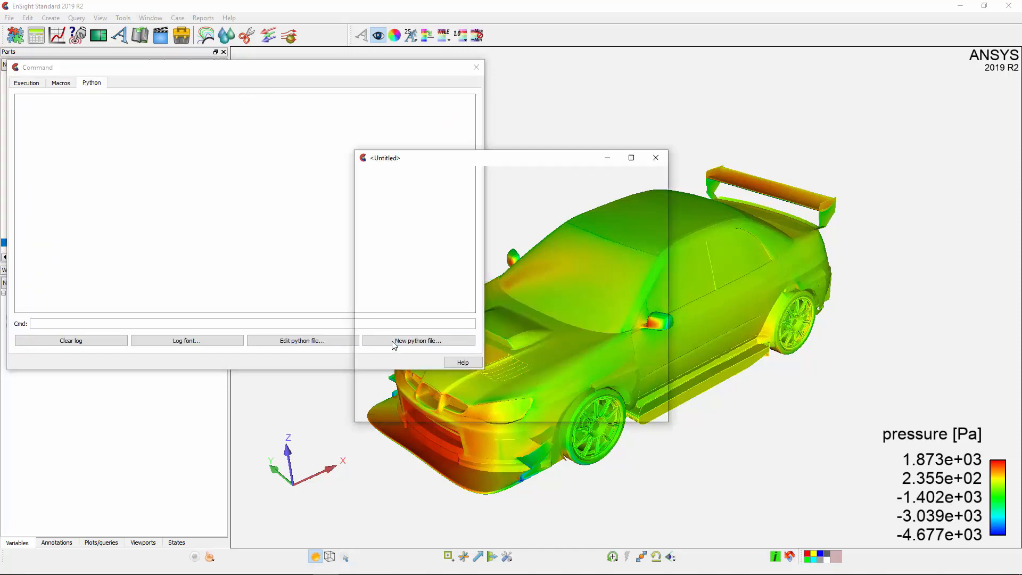
pyautogui.click(383, 171)
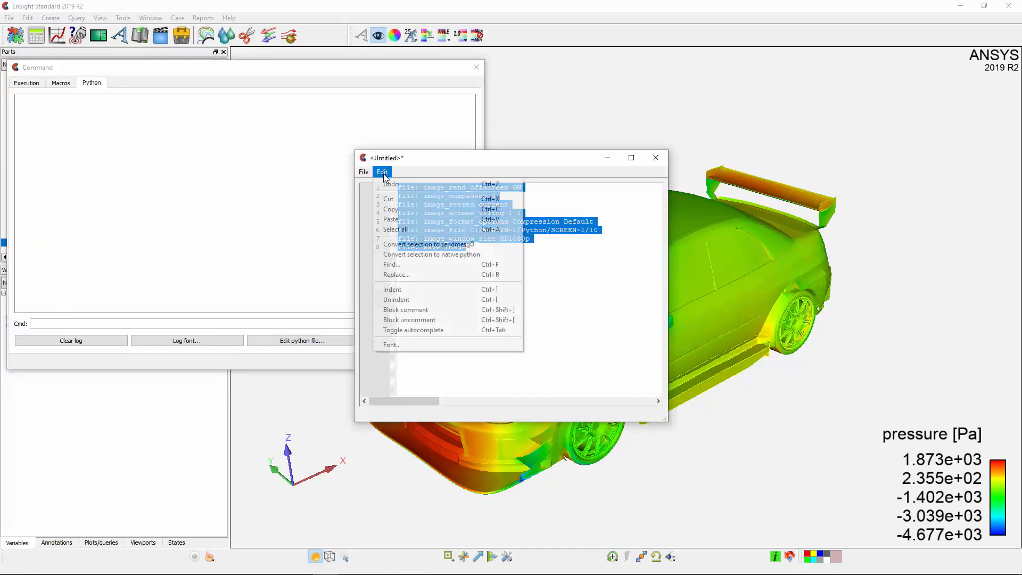
pyautogui.click(415, 261)
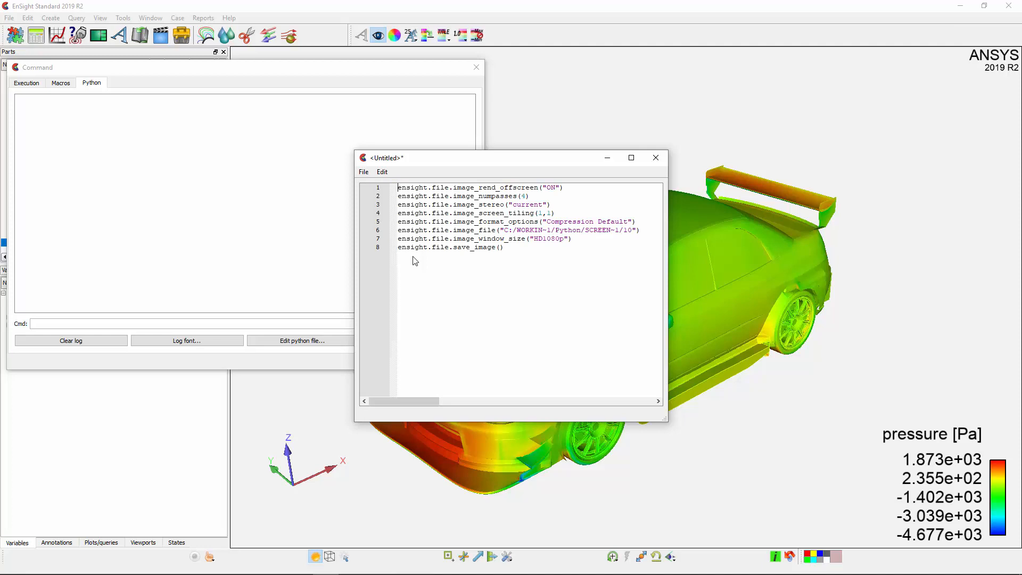
pyautogui.moveTo(415, 256)
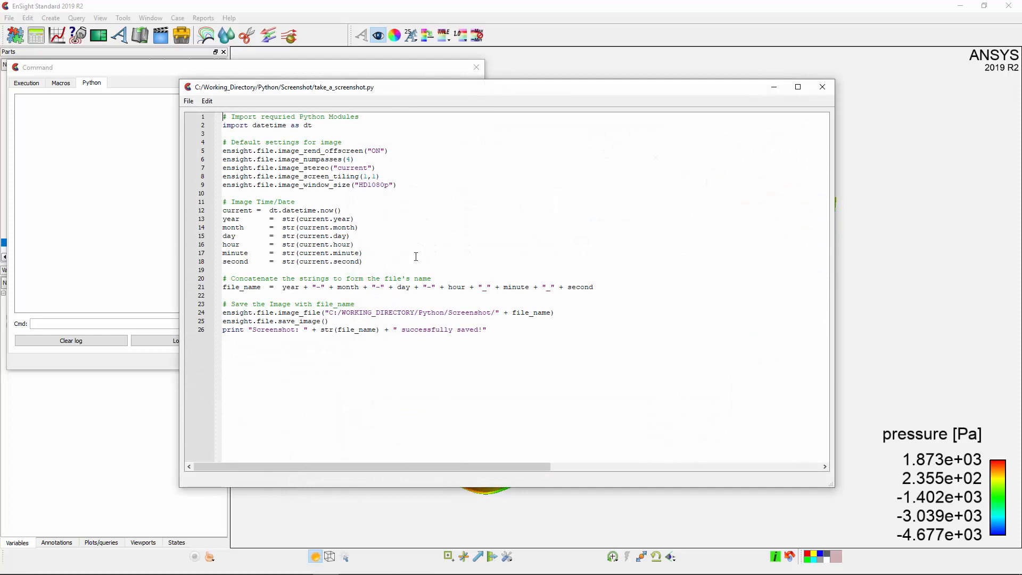
# Create a new macro with take_a_screenshot.py attached as its command file
pyautogui.click(188, 102)
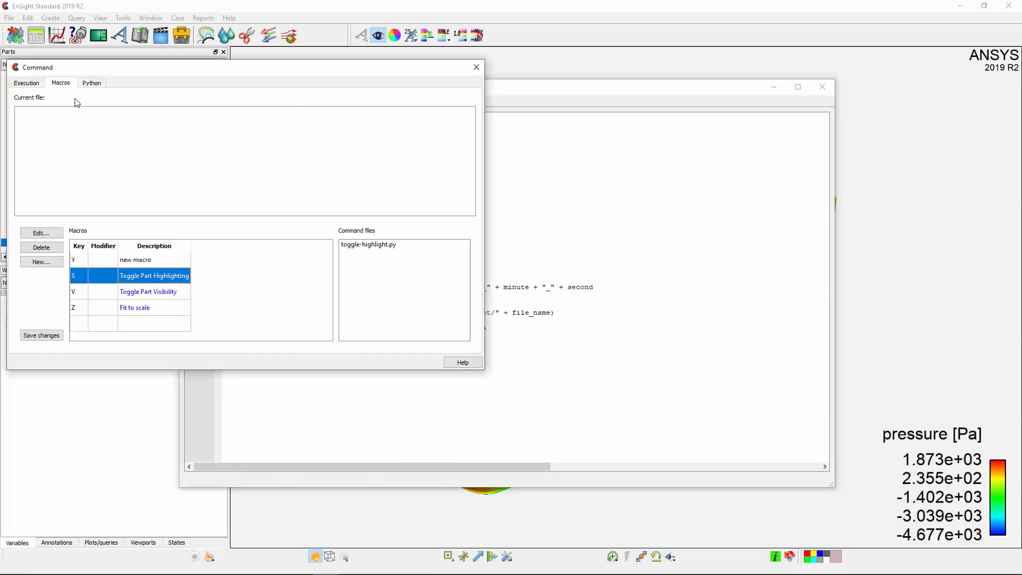
pyautogui.click(42, 262)
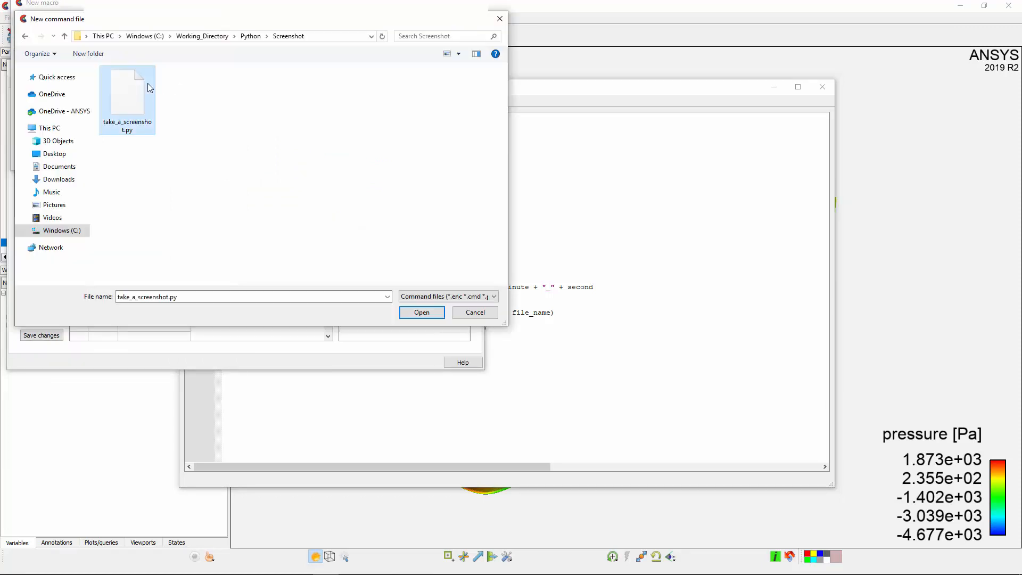
pyautogui.click(421, 312)
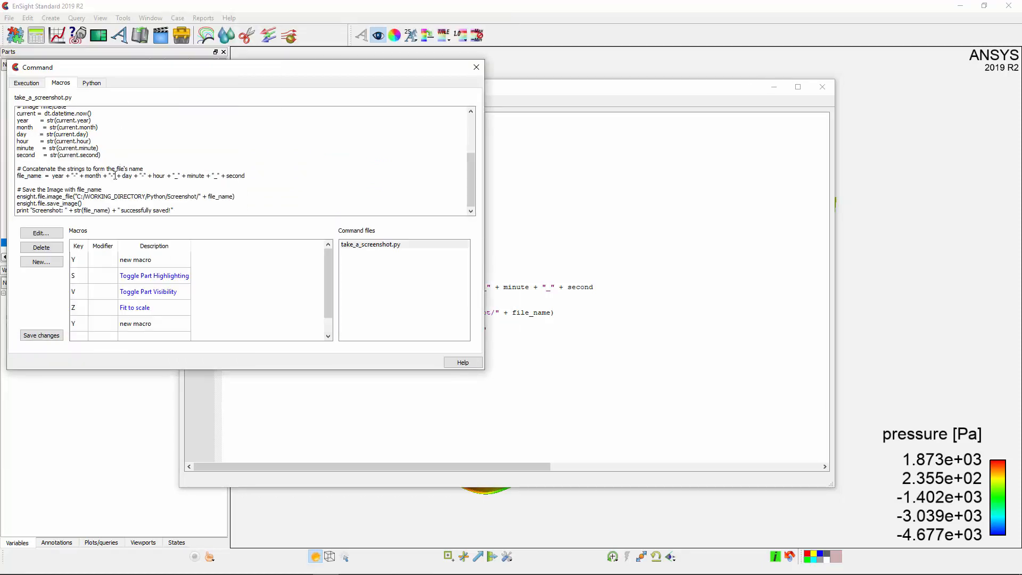
pyautogui.moveTo(151, 85)
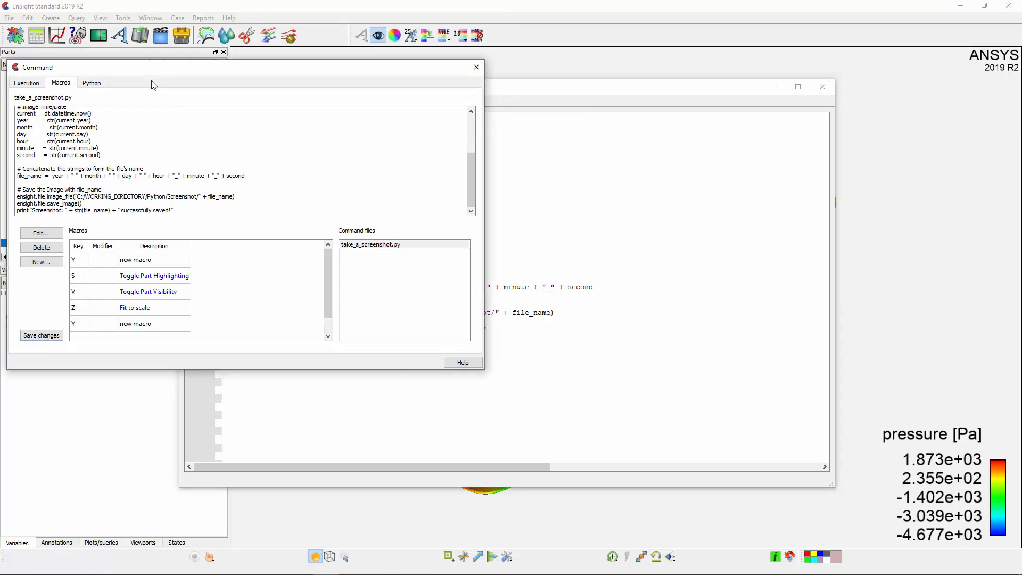
# Check the Python output log after the macro saves screenshots and show the script editor
pyautogui.click(91, 83)
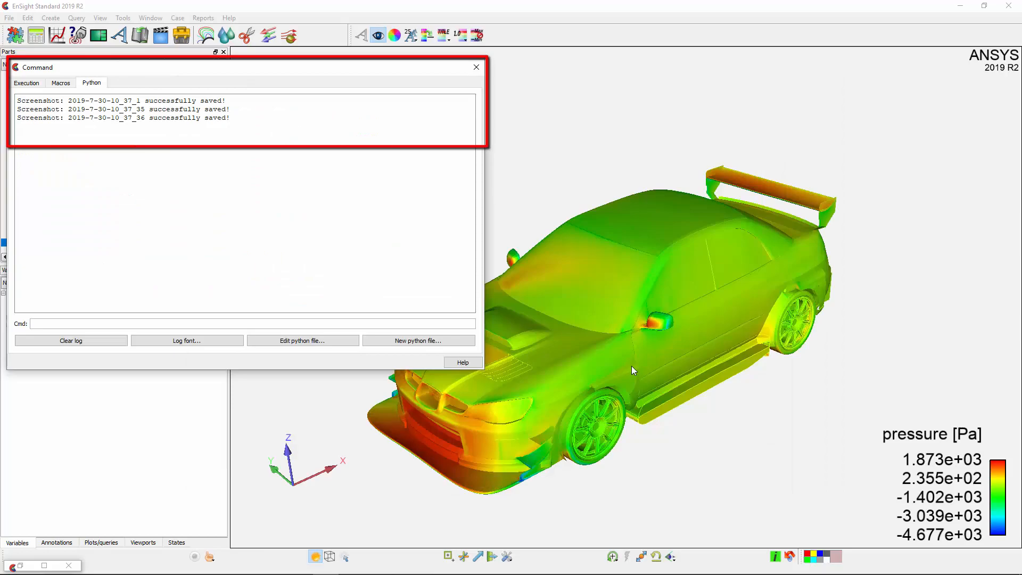
pyautogui.click(301, 341)
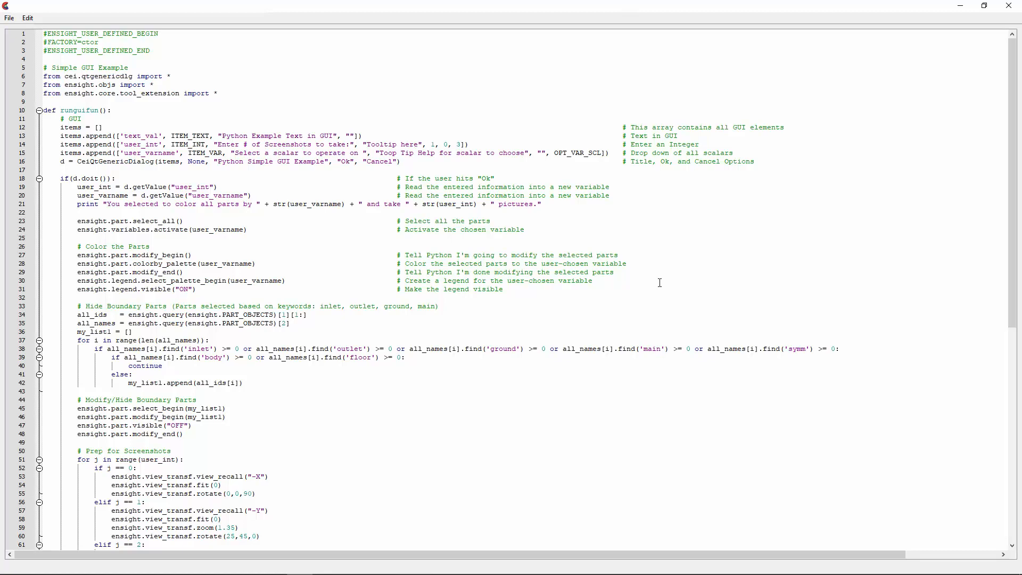
# Scroll the GUI tool script down to its screenshot loop and extension class definitions
pyautogui.scroll(-3)
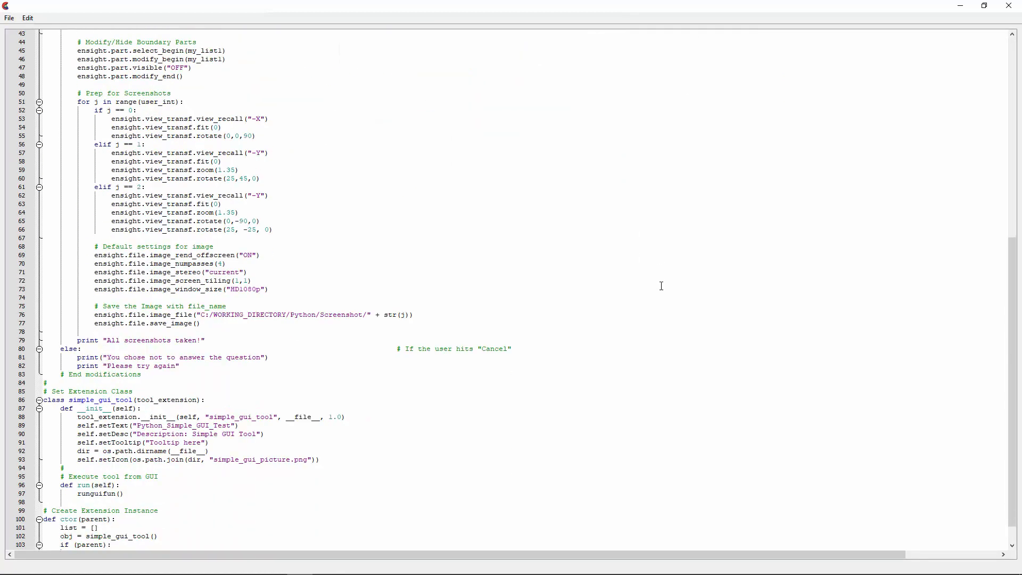
pyautogui.scroll(-3)
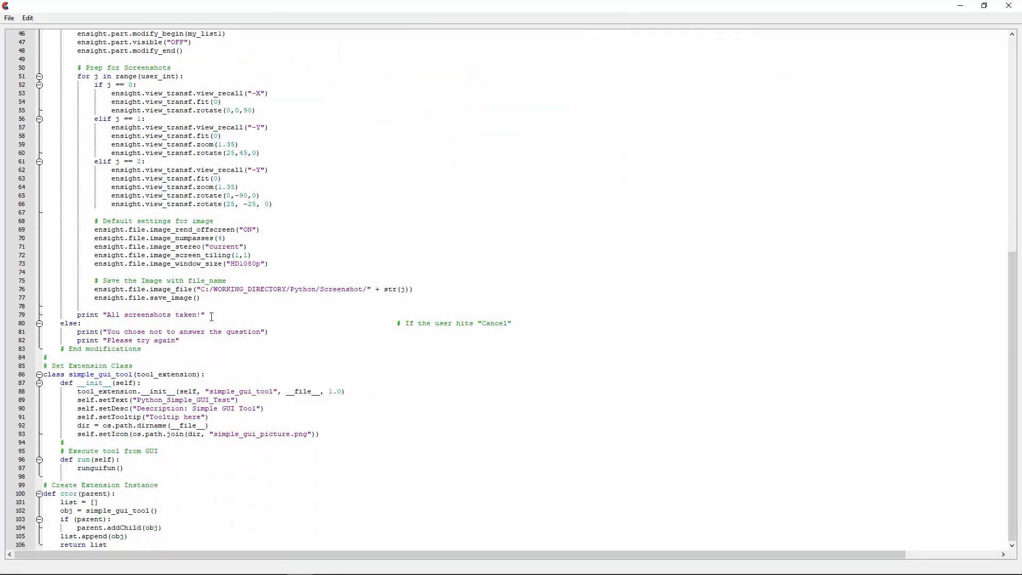
pyautogui.moveTo(731, 313)
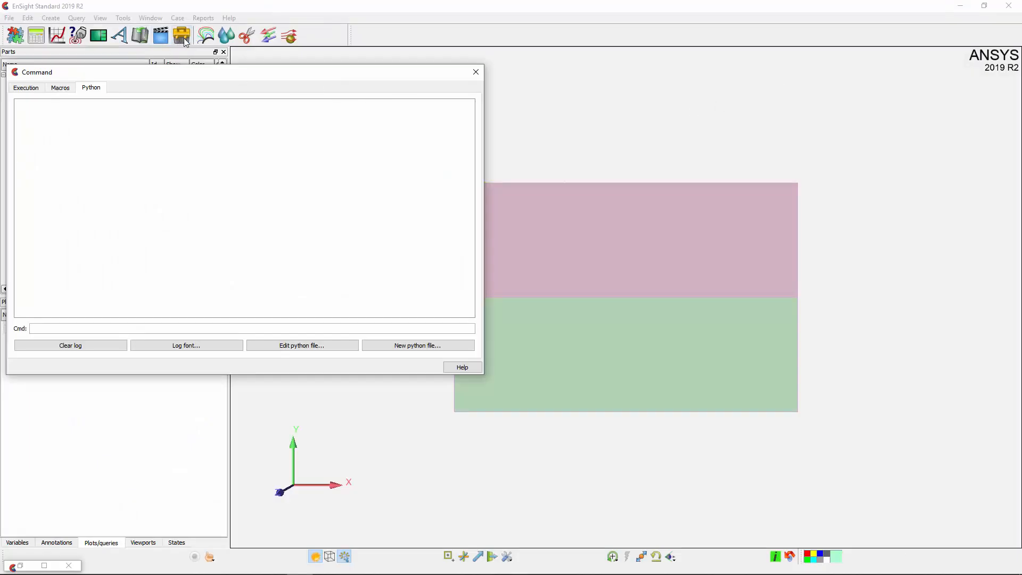
# Add Python_Simple_GUI_Test to the feature toolbar and run it with 3 screenshots on pressure
pyautogui.click(183, 35)
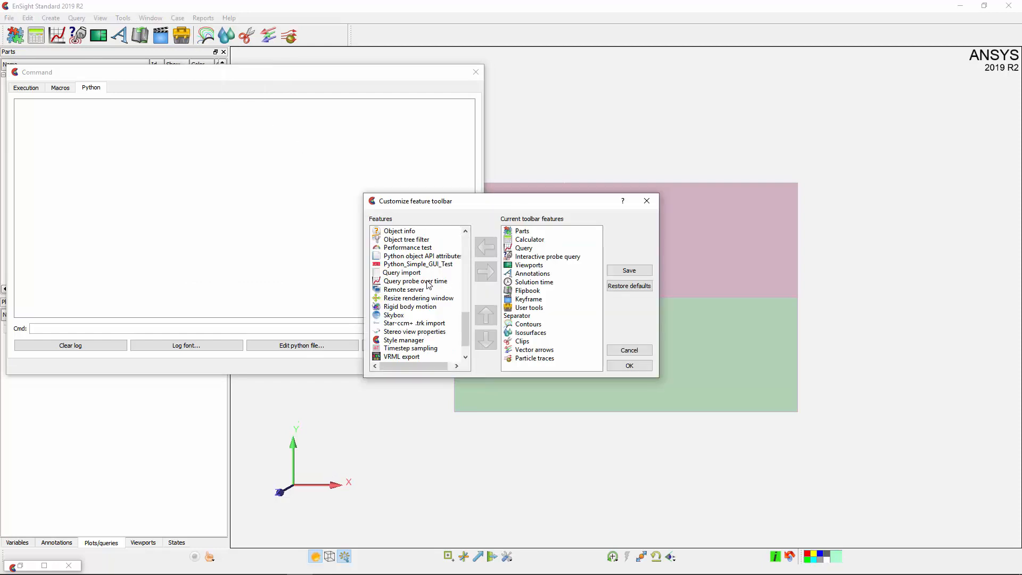
pyautogui.click(485, 272)
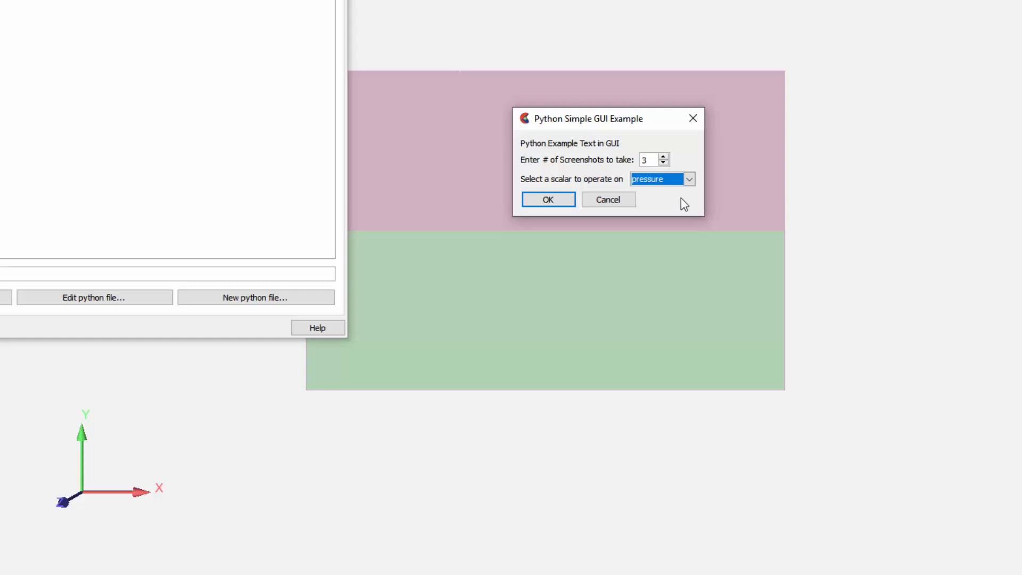
pyautogui.click(547, 199)
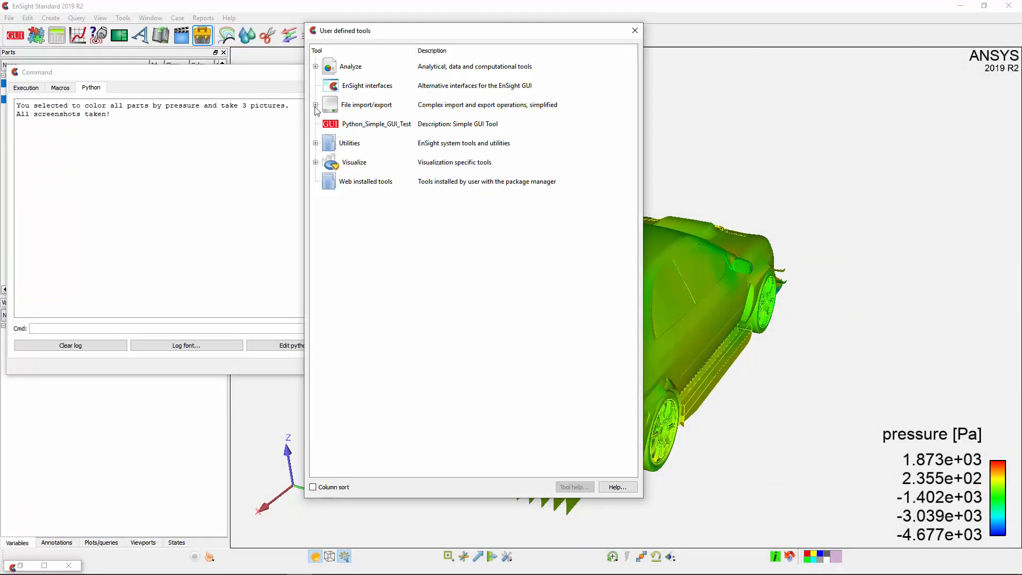
# Launch the GUI demo from Utilities > Development > Example quick tools and confirm the Test case dialog
pyautogui.click(315, 143)
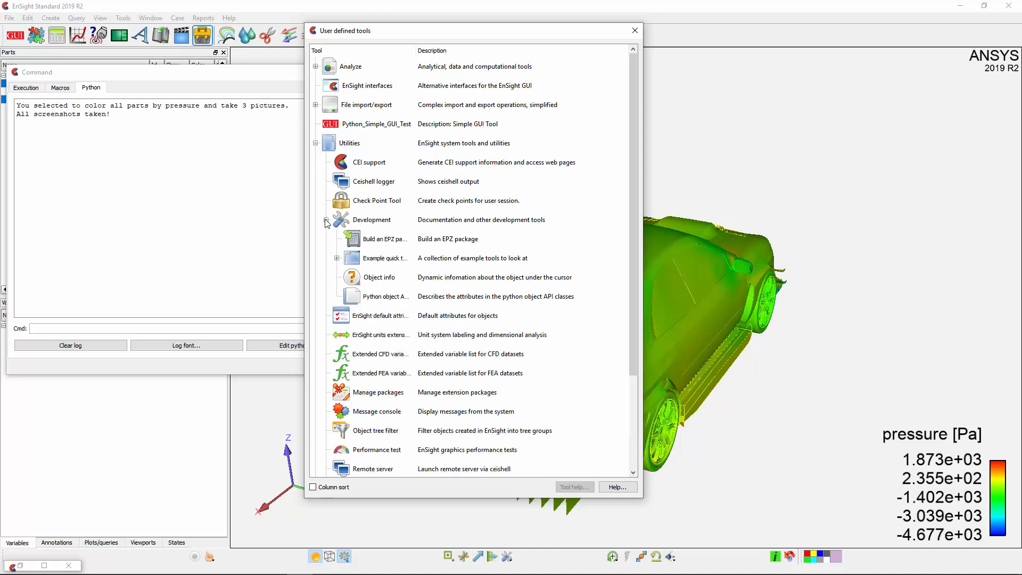
pyautogui.doubleClick(384, 257)
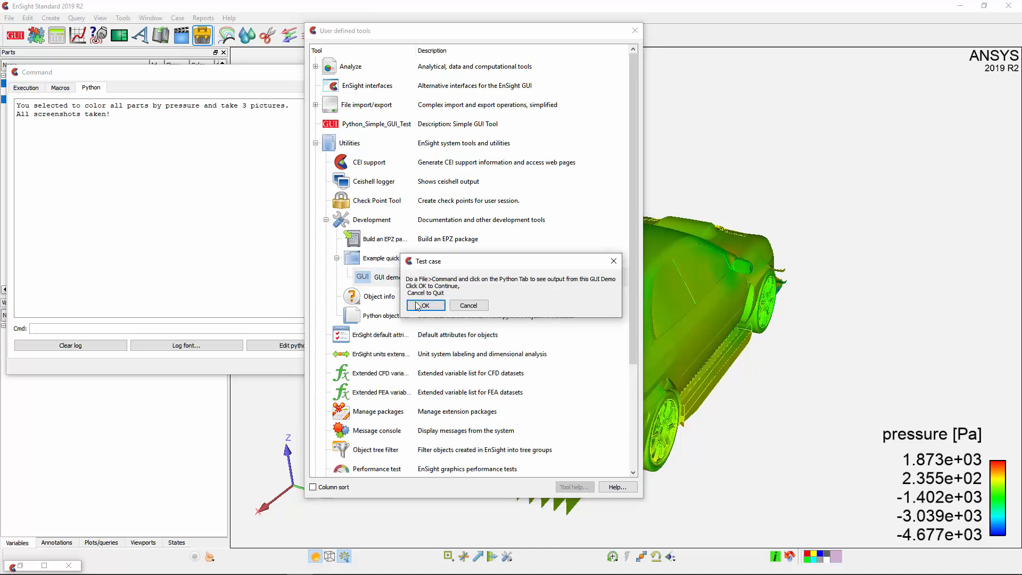
pyautogui.click(425, 305)
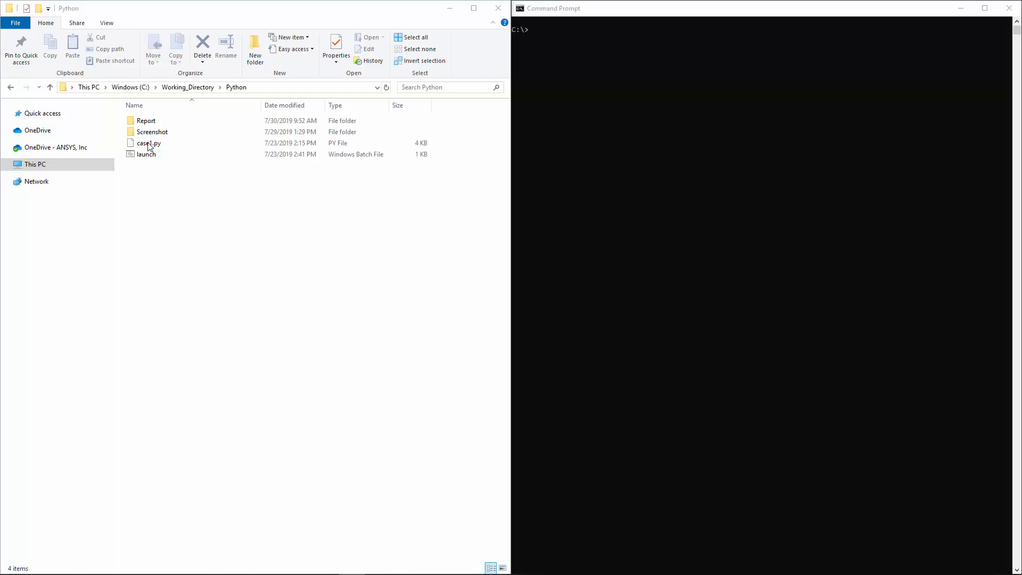
# Duplicate case1.py in the Python folder and edit the copy in Notepad++
pyautogui.click(148, 142)
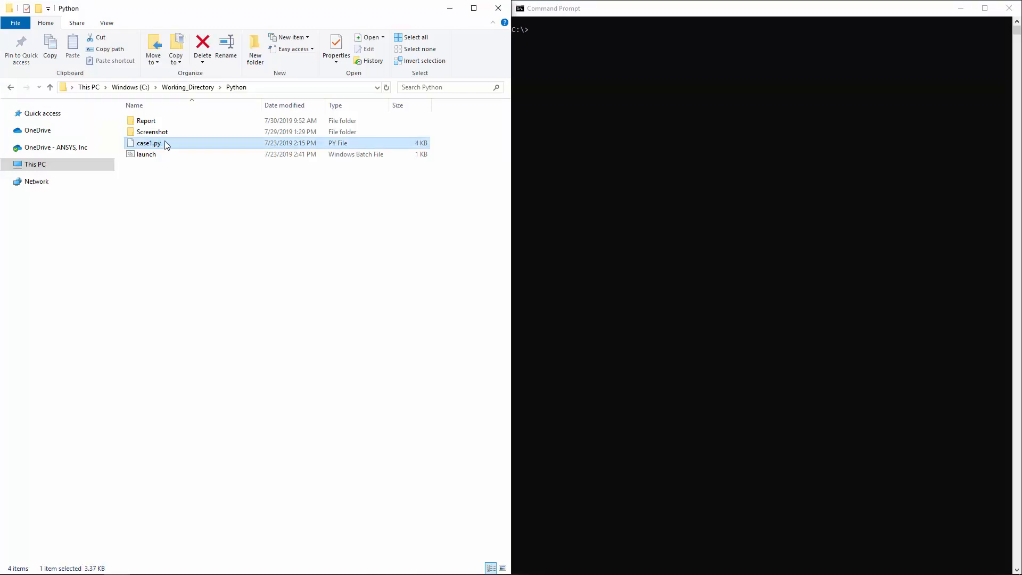
pyautogui.click(72, 49)
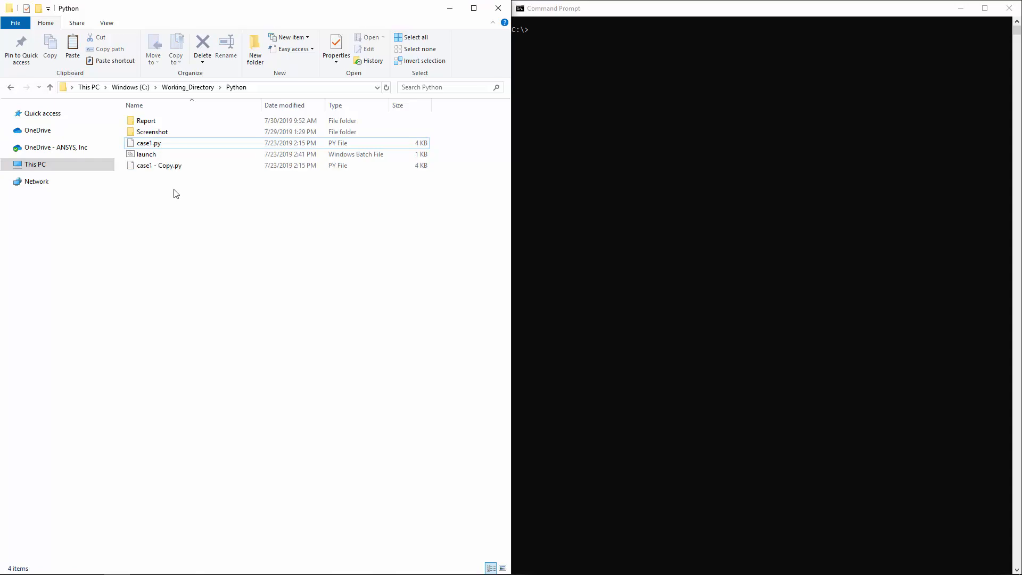
pyautogui.rightClick(159, 142)
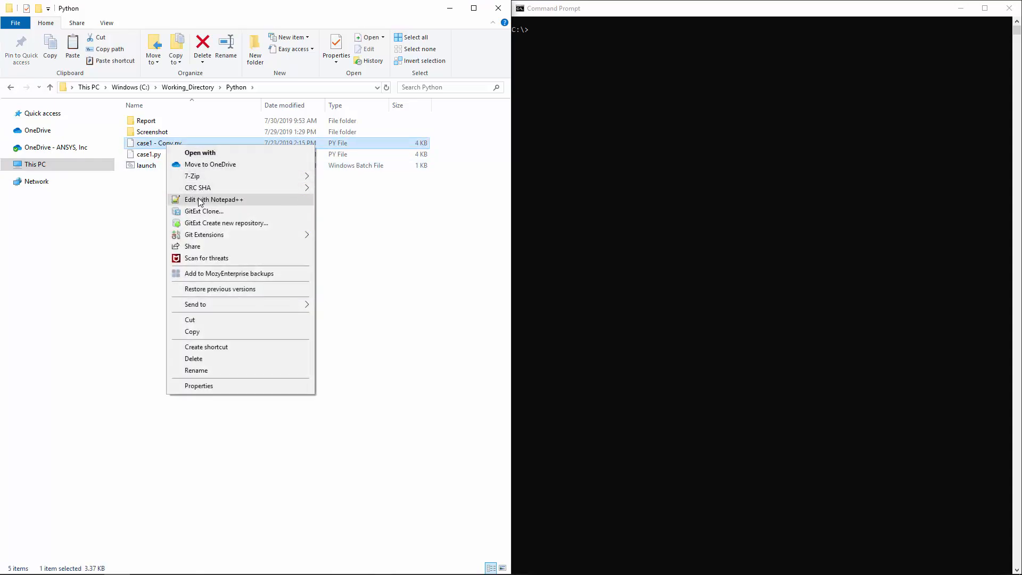
pyautogui.click(213, 199)
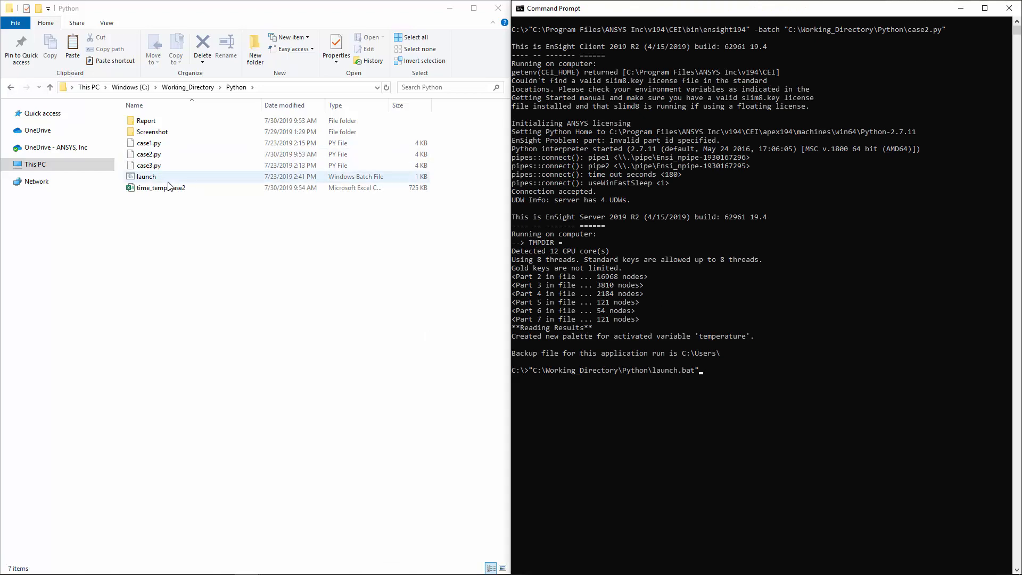
# Run launch.bat until all three EnSight cases finish, then open the time_temp_case1 spreadsheet
pyautogui.doubleClick(146, 176)
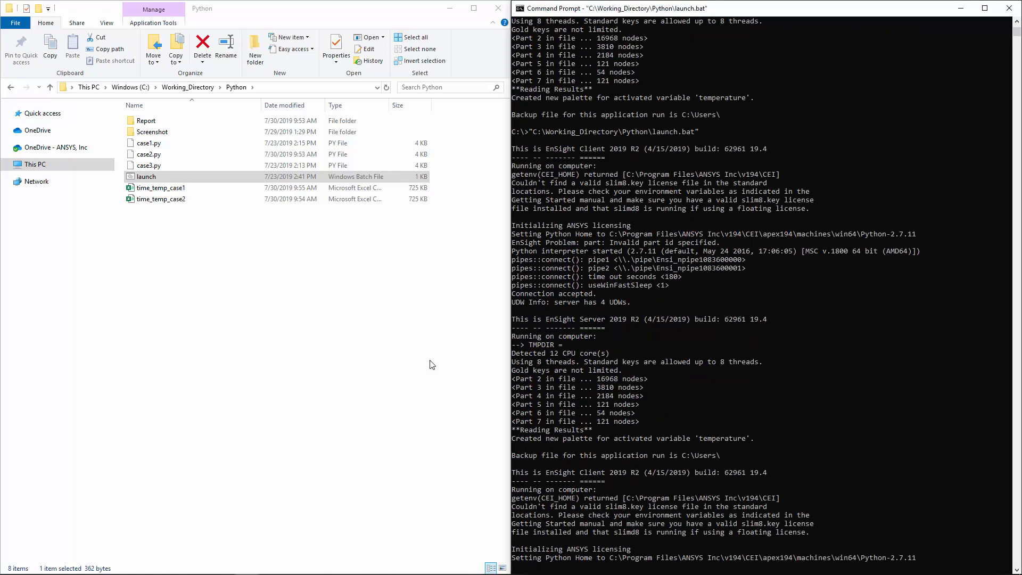
pyautogui.scroll(-3)
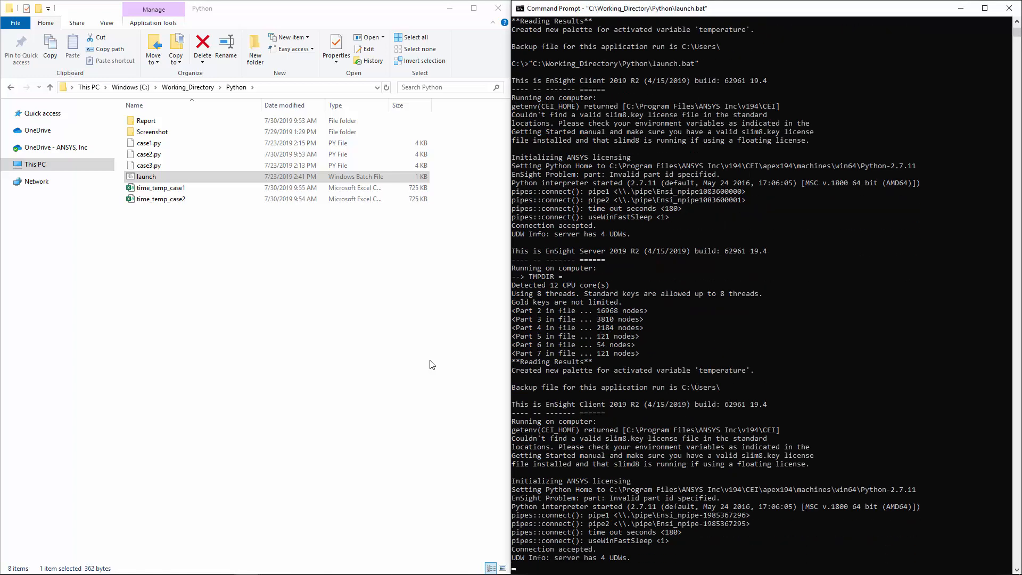
pyautogui.scroll(-3)
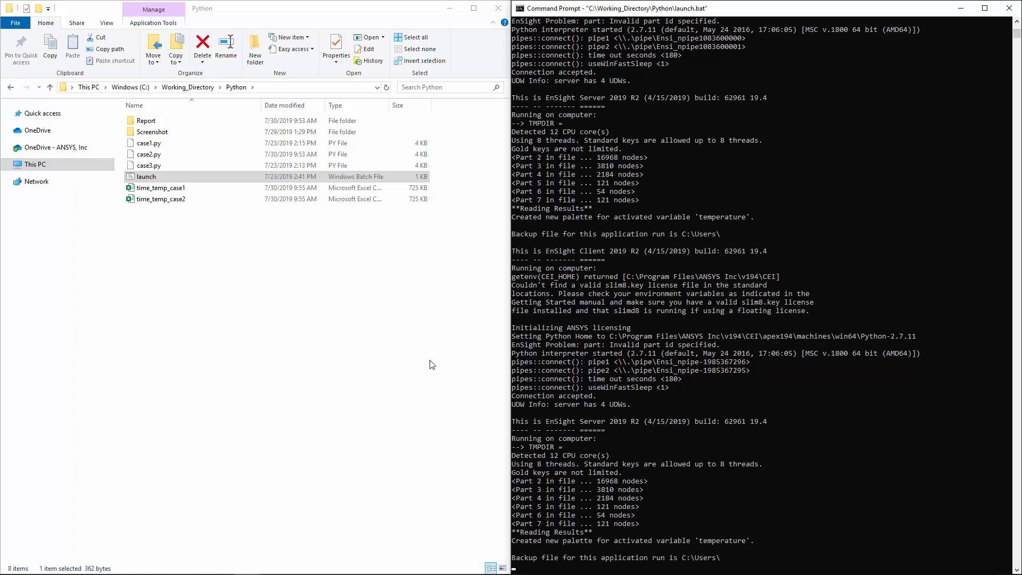
pyautogui.scroll(-3)
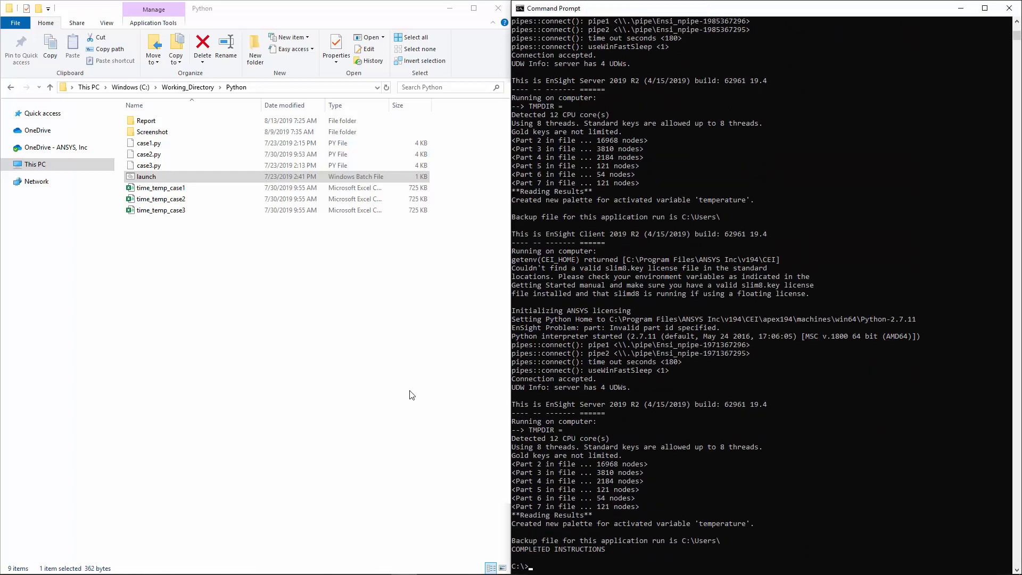
pyautogui.doubleClick(161, 188)
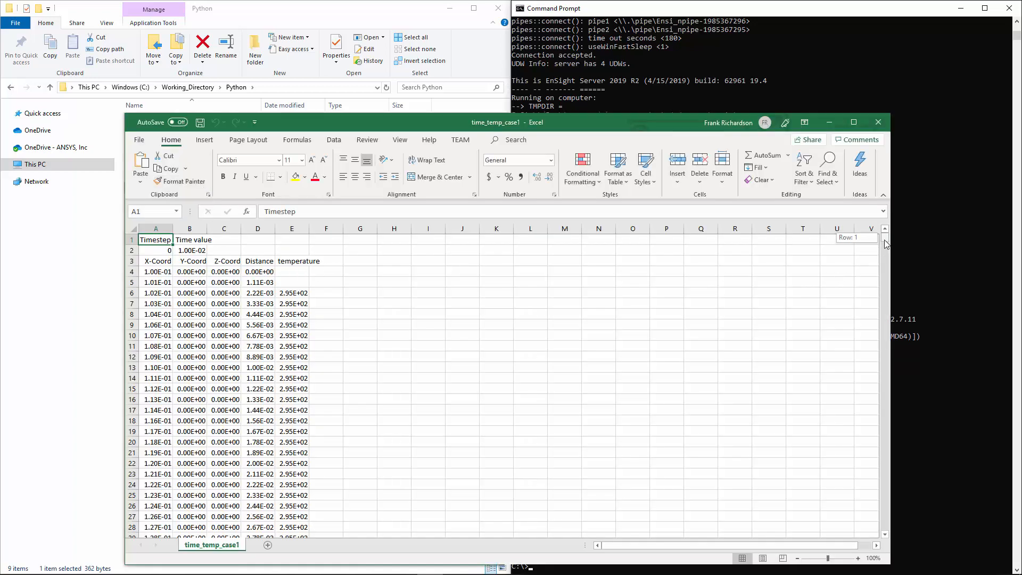
# Scroll the time_temp_case1 sheet down to the timestep 50 temperature block
pyautogui.scroll(-3)
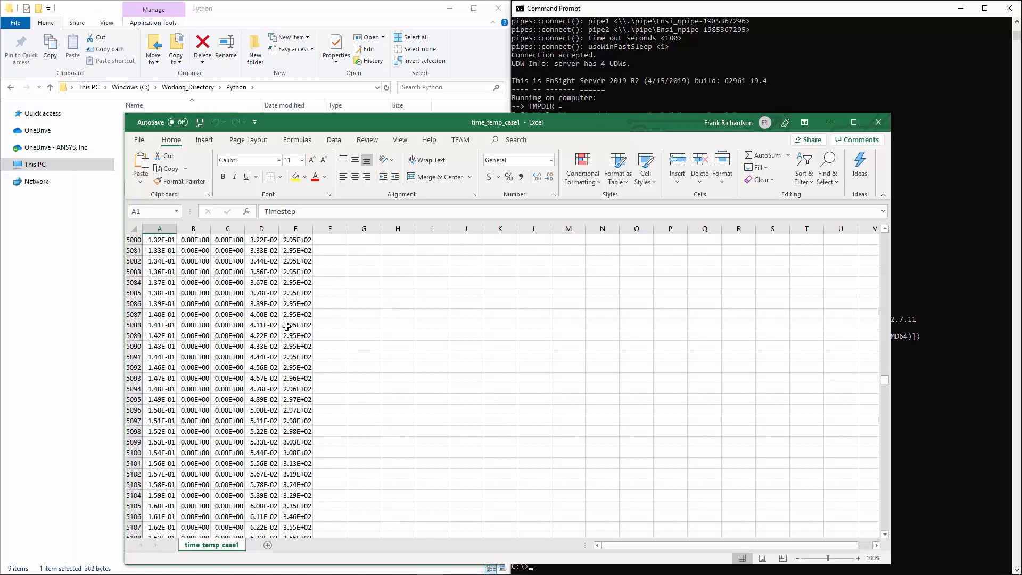
pyautogui.scroll(-3)
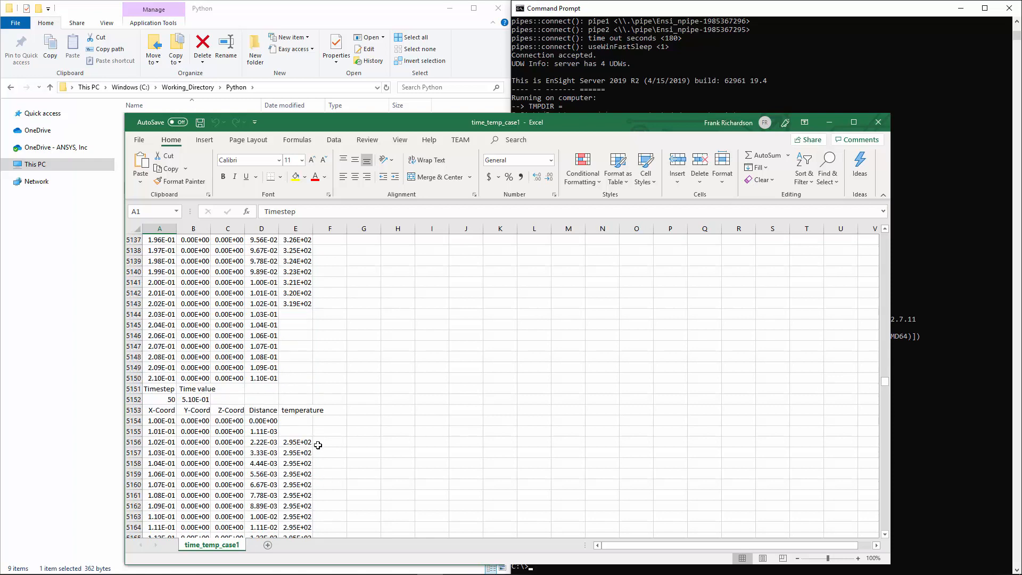